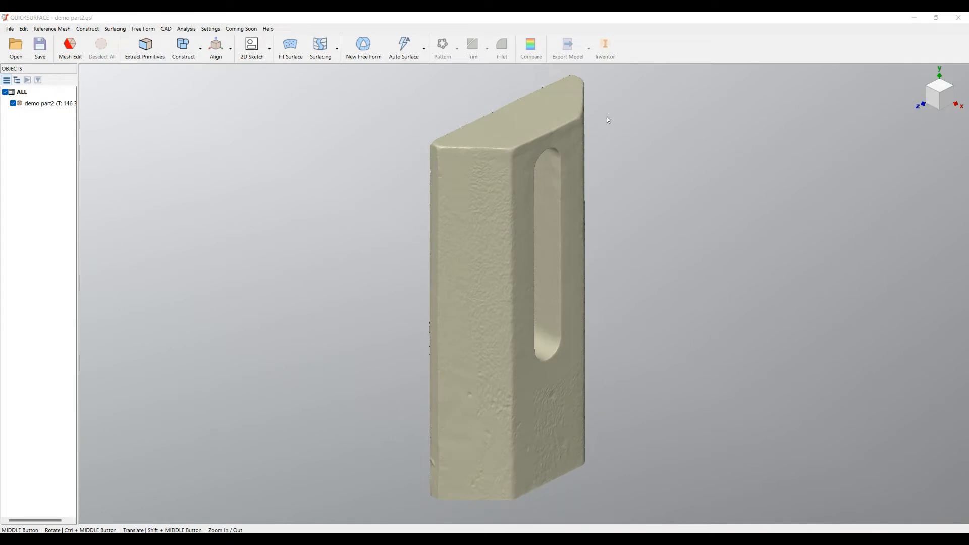
pyautogui.moveTo(500, 354)
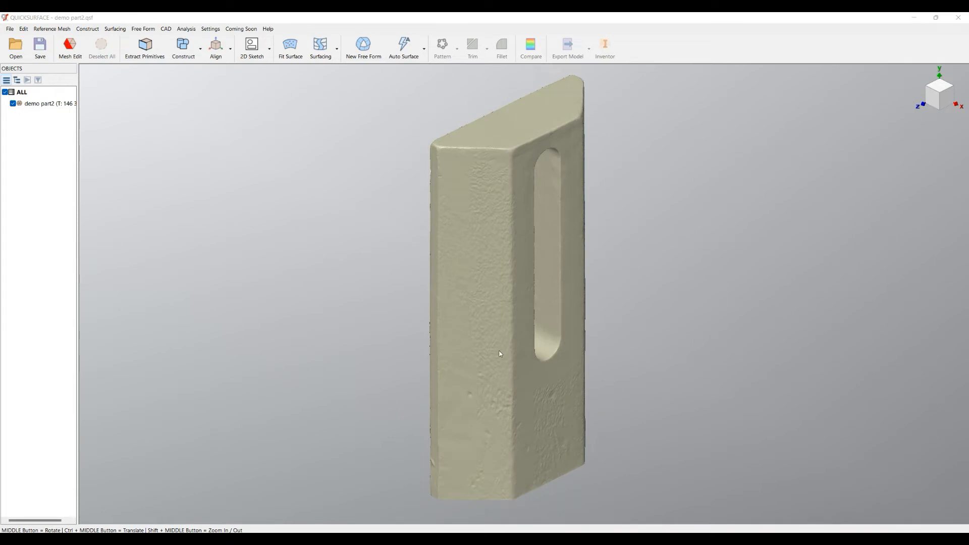
# - Create a 2D sketch on the OXZ plane slicing through the bottom of the scanned block
pyautogui.moveTo(500, 354); pyautogui.dragTo(539, 341)
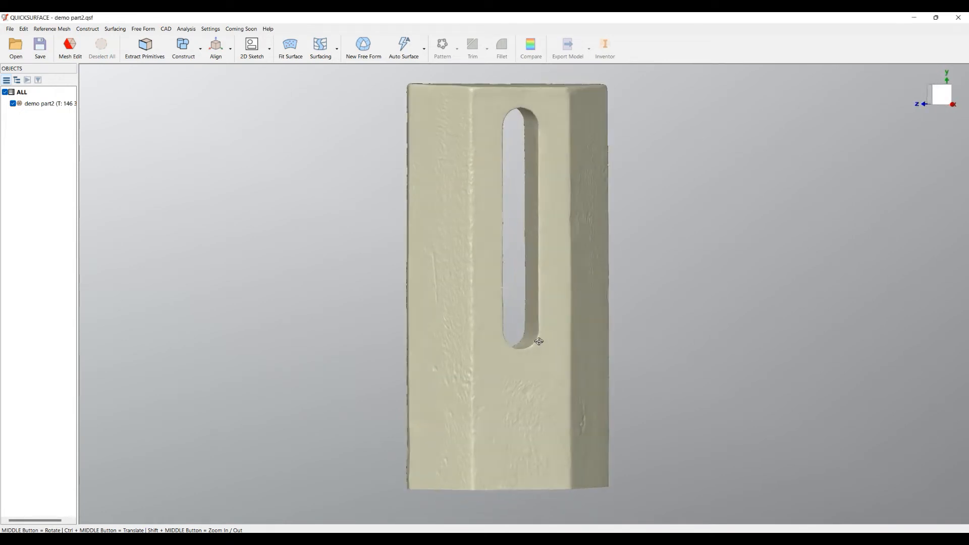
pyautogui.moveTo(538, 341); pyautogui.dragTo(540, 373)
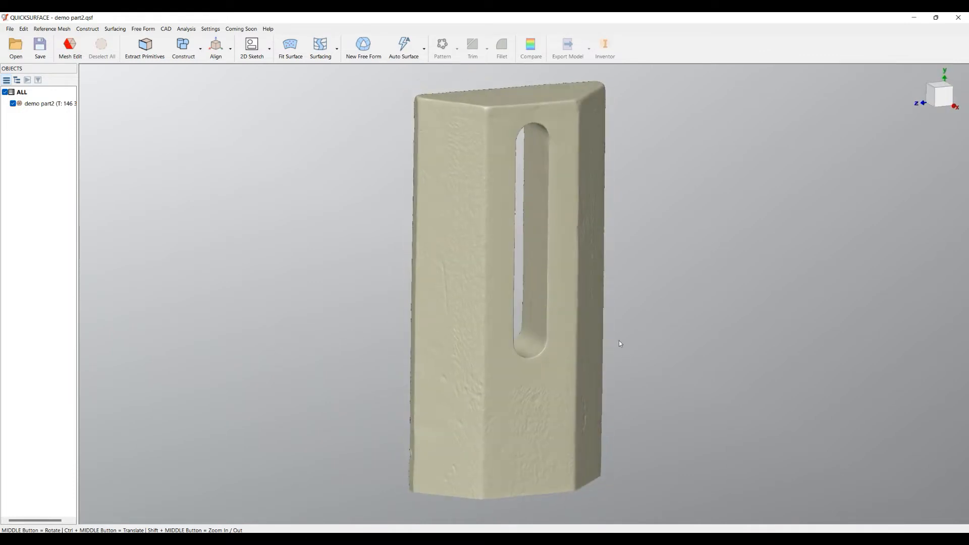
pyautogui.click(251, 48)
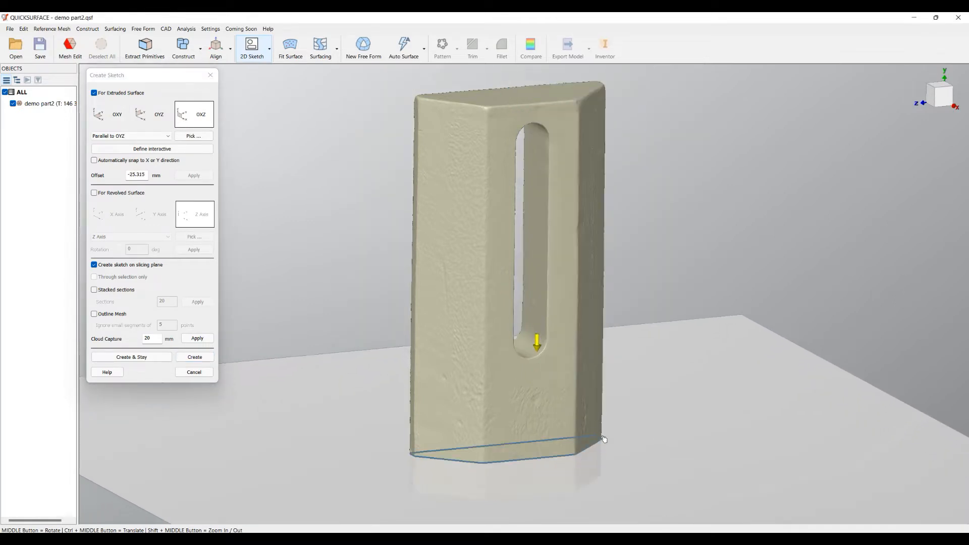
pyautogui.click(194, 356)
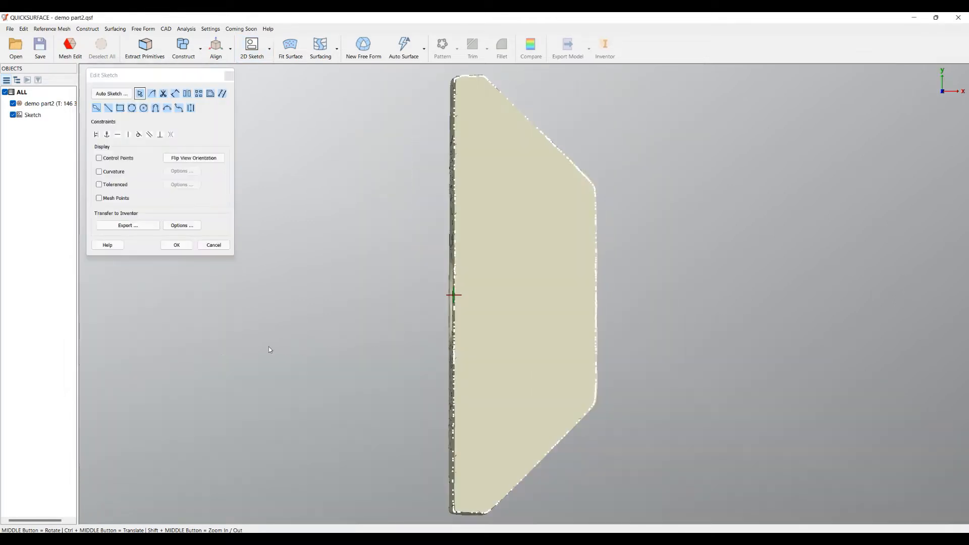
# - Fit primitive lines with Auto Fillet over the section points, then finish the closed sketch profile
pyautogui.click(12, 103)
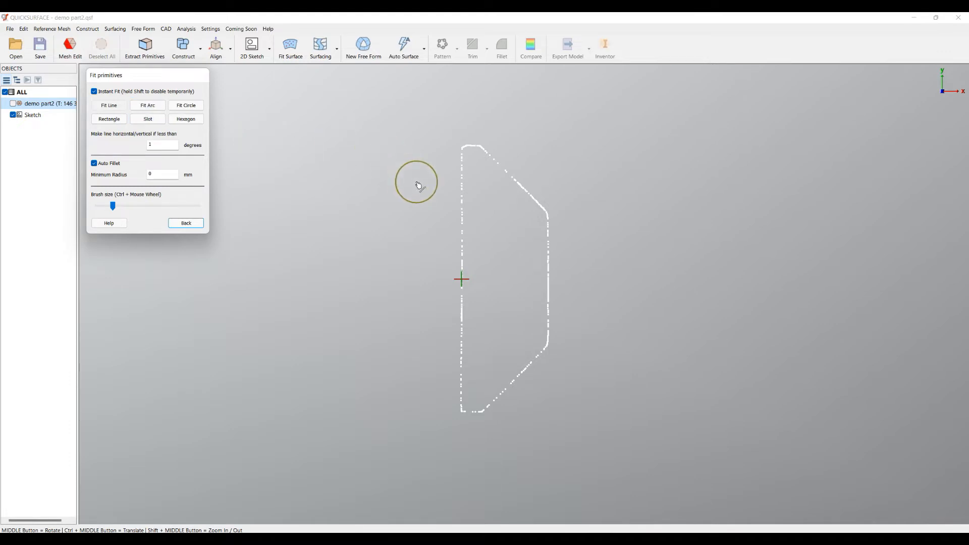
pyautogui.moveTo(463, 198)
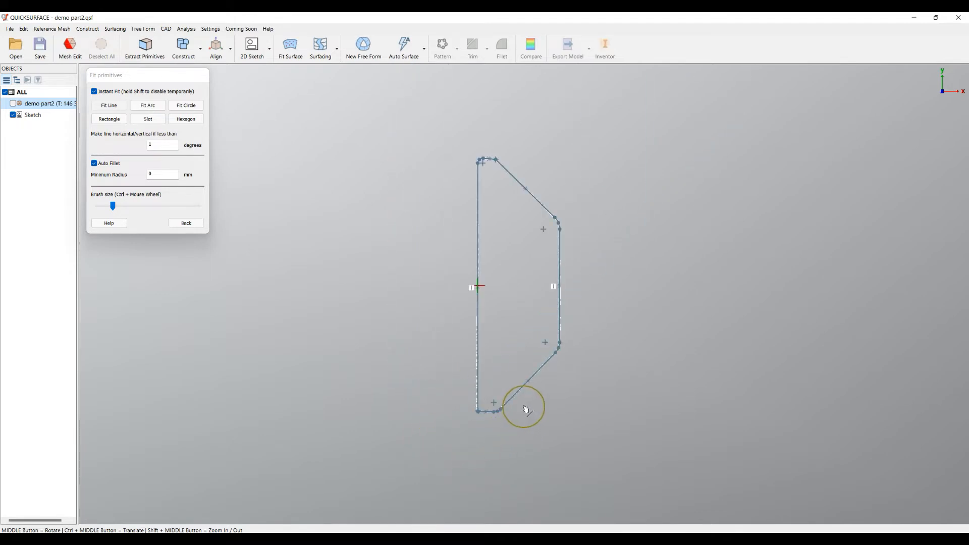
pyautogui.click(185, 223)
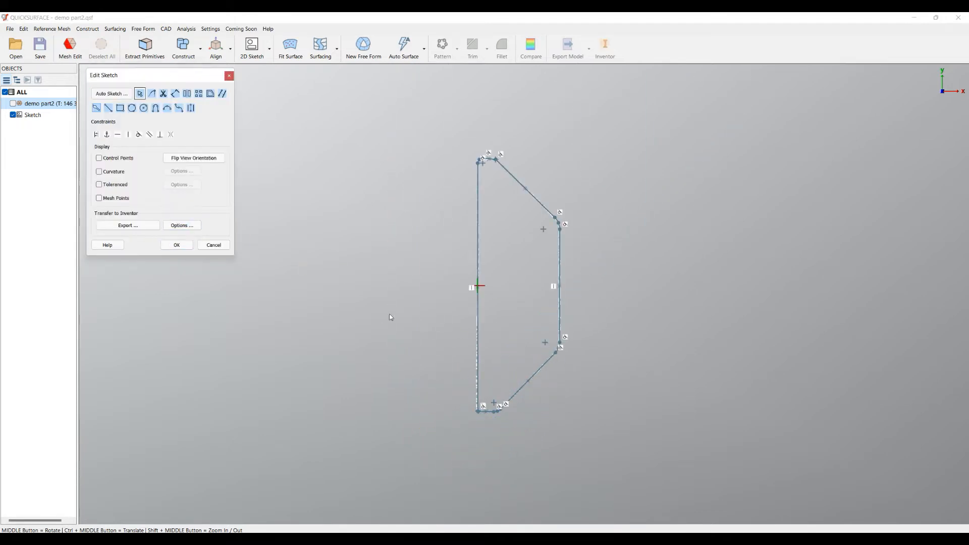
pyautogui.click(176, 244)
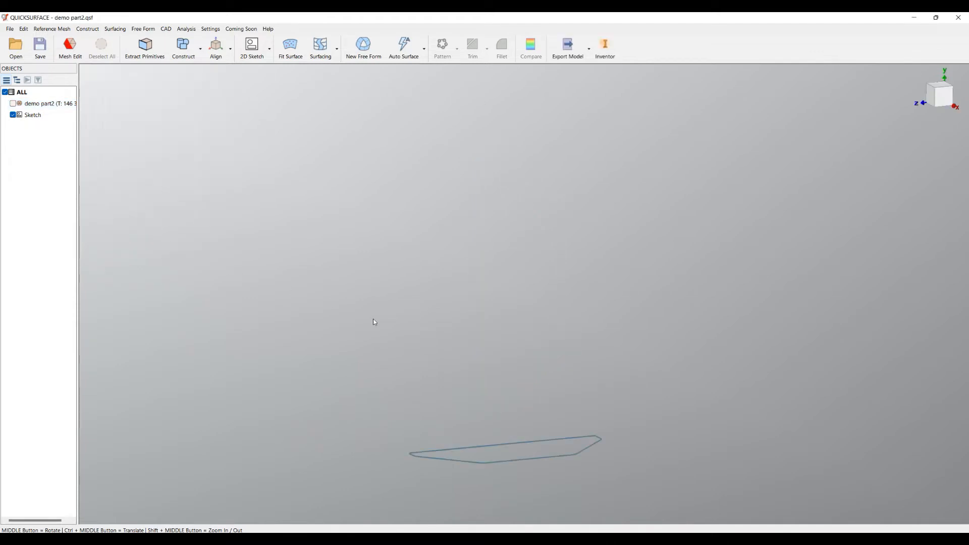
# - Extrude the profile as a solid with Snapping, matching Depth 1 and Depth 2 to the mesh ends
pyautogui.click(12, 103)
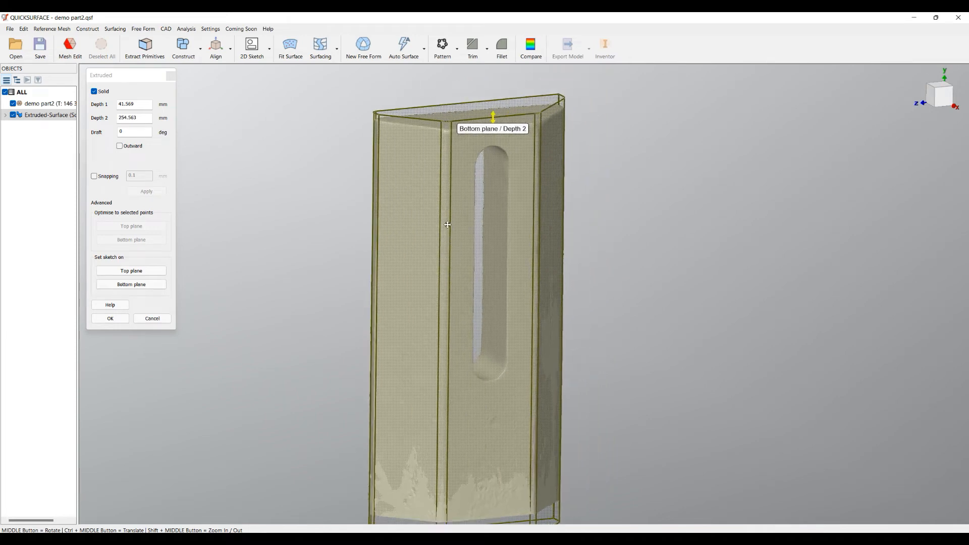
pyautogui.click(94, 176)
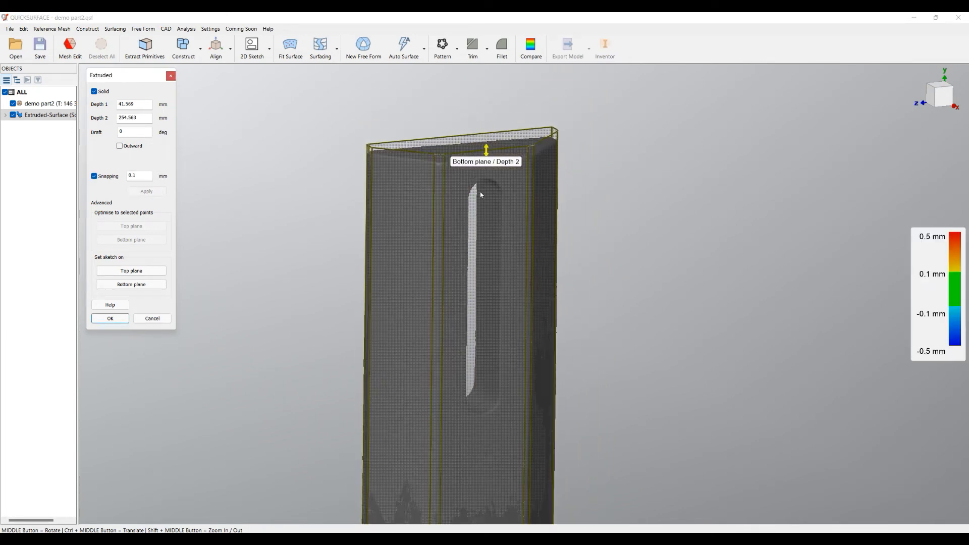
pyautogui.moveTo(487, 150); pyautogui.dragTo(473, 155)
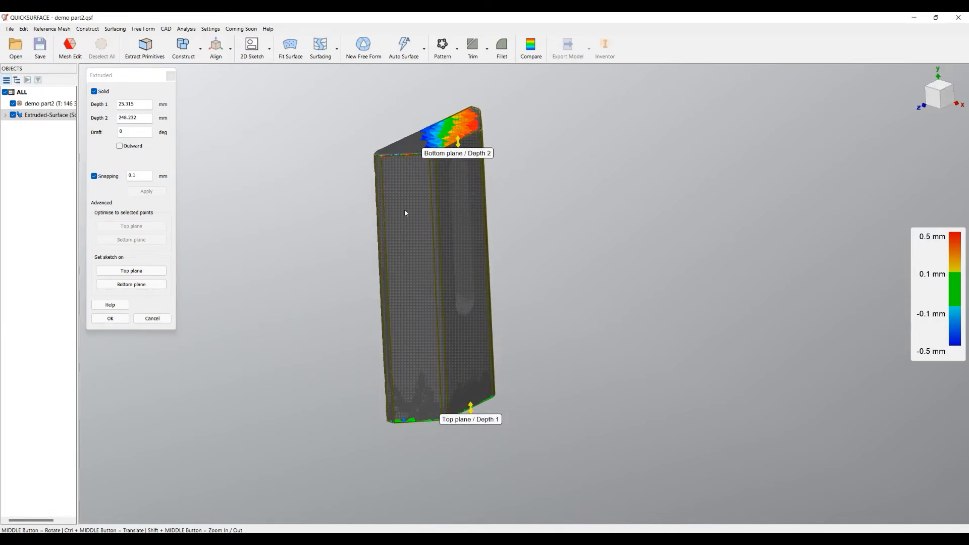
pyautogui.click(110, 318)
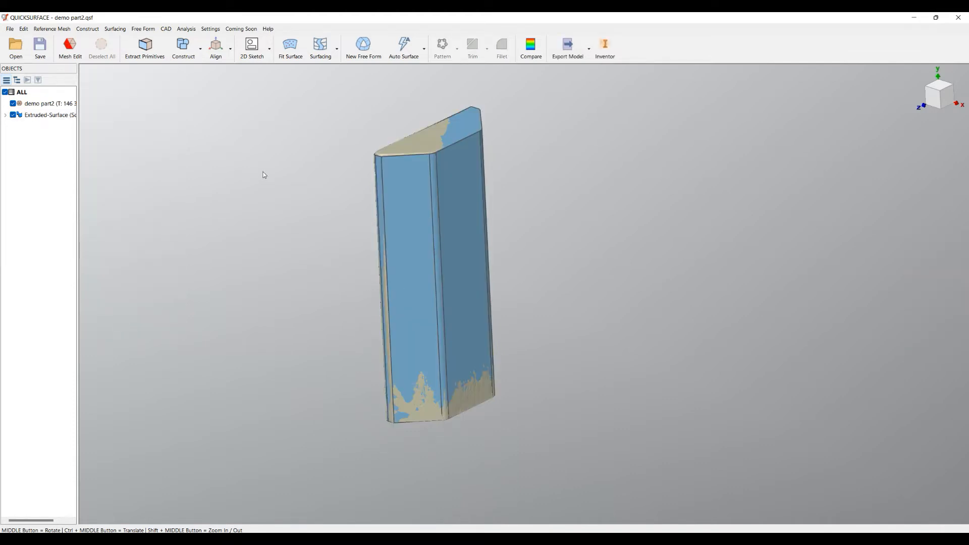
# - Create an OYZ sketch offset to the block's middle and fit a Slot primitive to the slot points
pyautogui.click(251, 48)
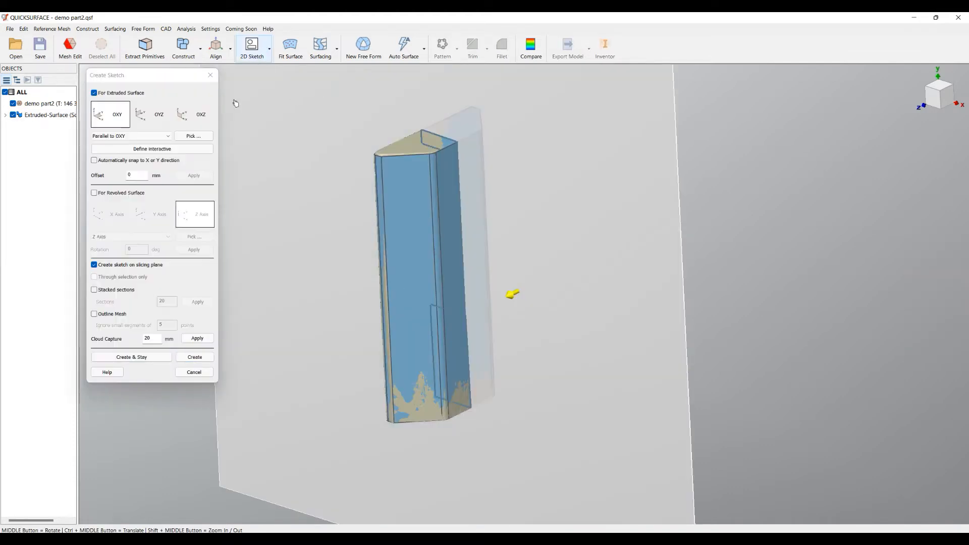
pyautogui.click(159, 114)
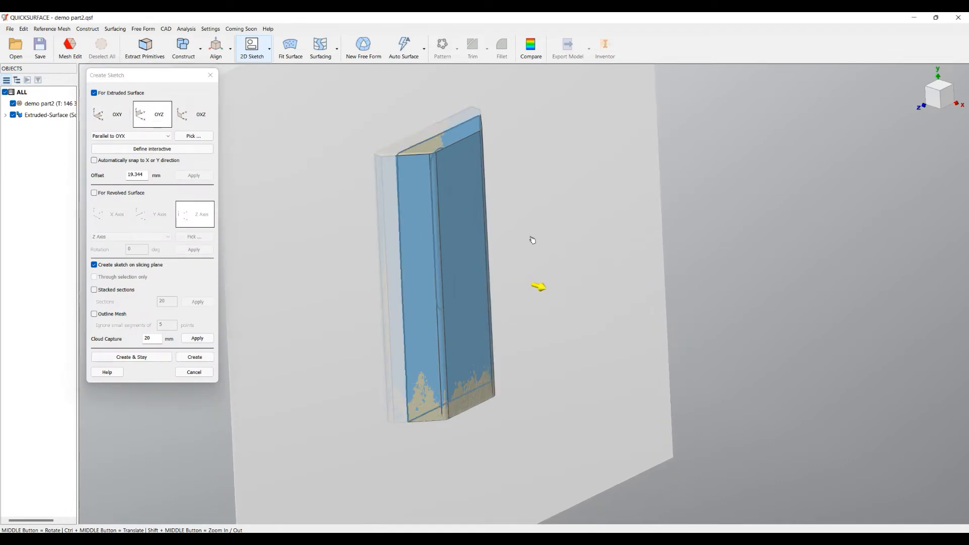
pyautogui.moveTo(533, 240); pyautogui.dragTo(458, 233)
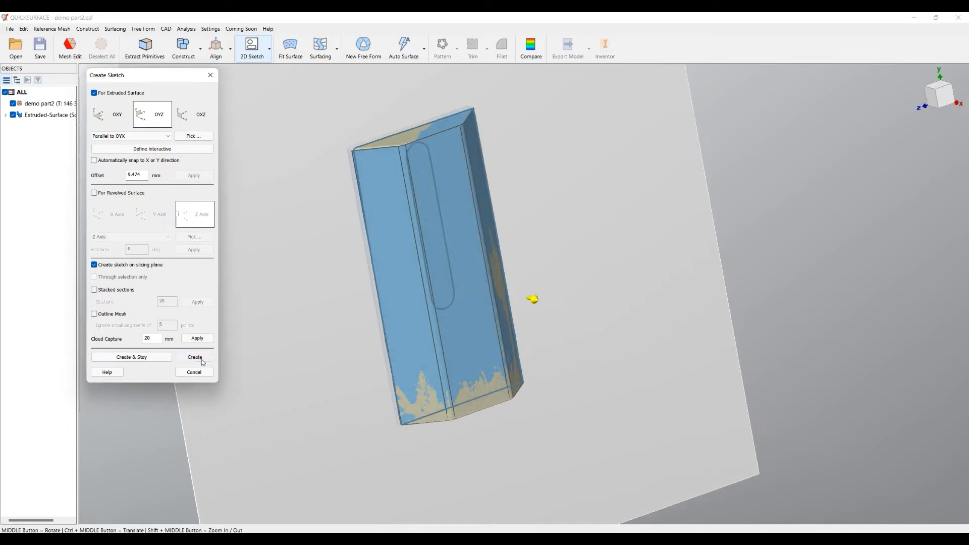
pyautogui.click(194, 356)
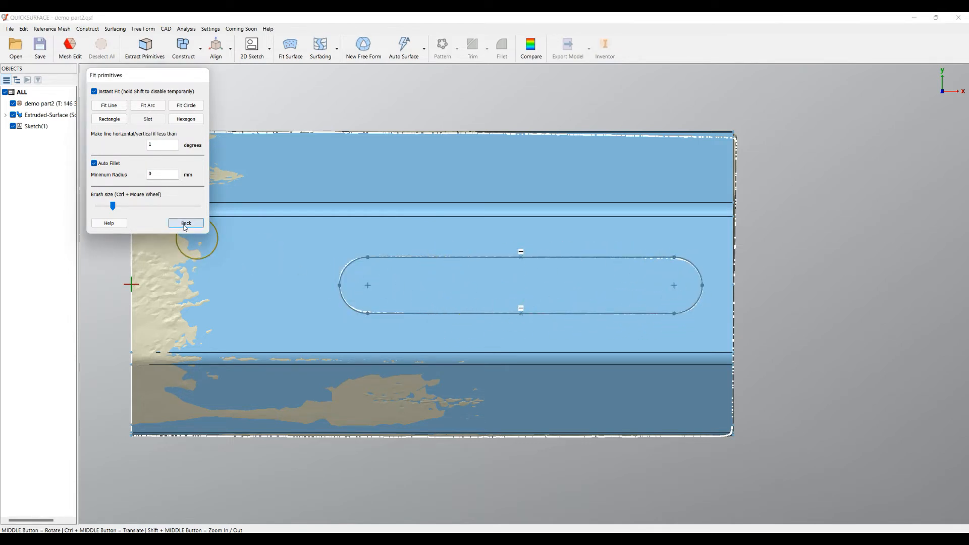
pyautogui.click(186, 223)
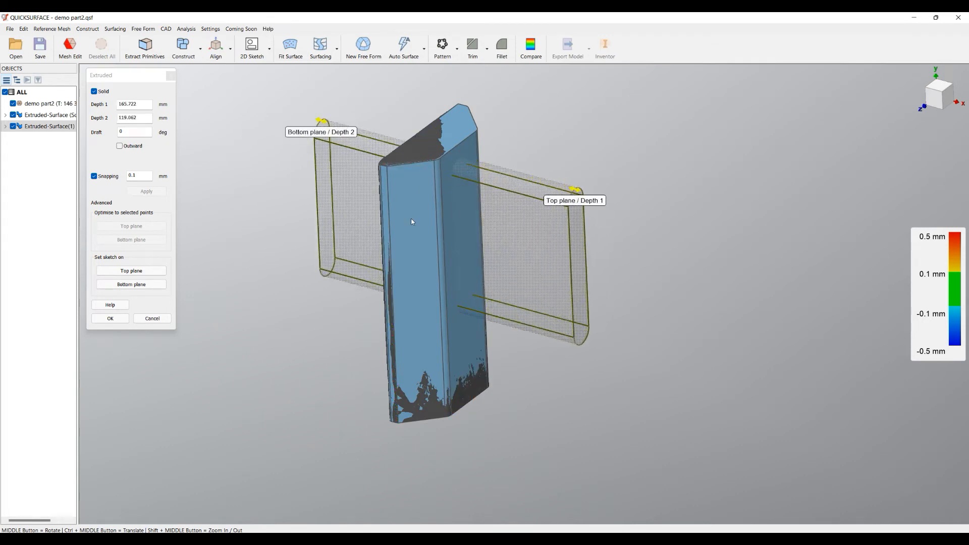
# - Confirm the Solid slot extrusion with both depths spanning through the block
pyautogui.click(110, 318)
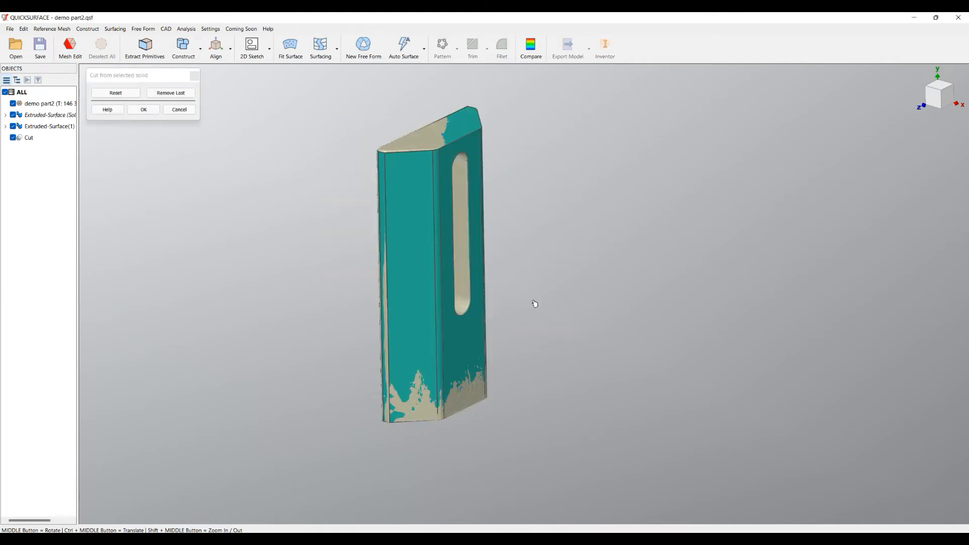
# - Cut the slot extrusion from the block solid, leaving one through-slotted body
pyautogui.click(142, 110)
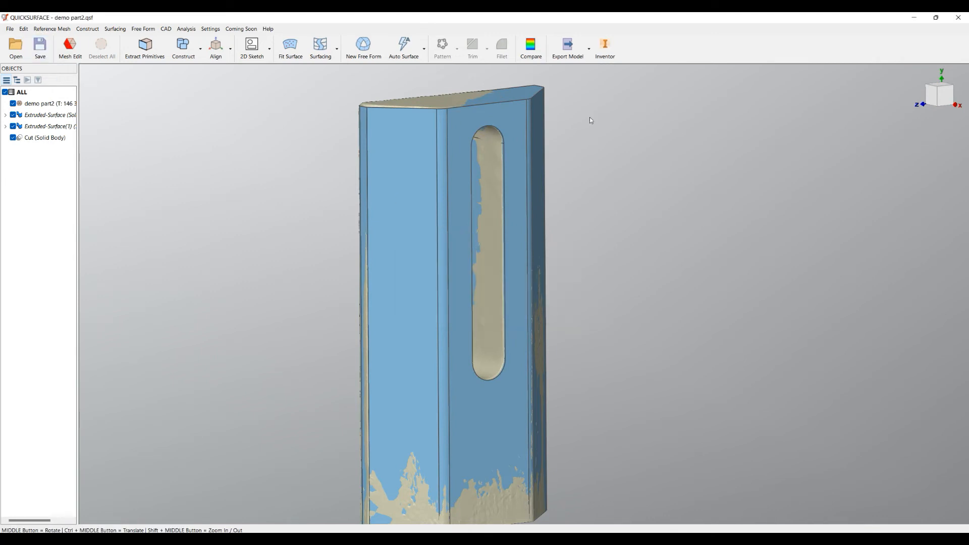
pyautogui.moveTo(604, 48)
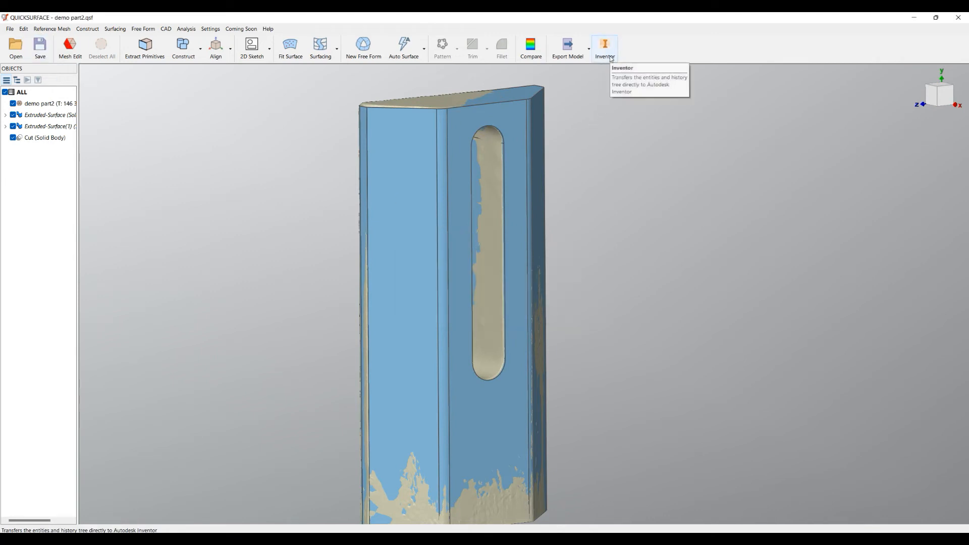
# - Transfer the slotted solid with its feature history to Autodesk Inventor
pyautogui.click(604, 48)
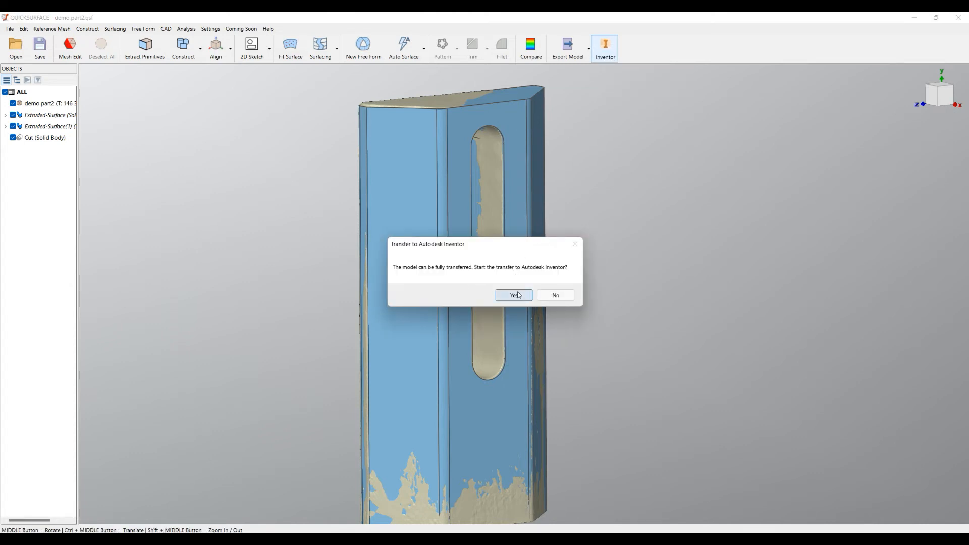
pyautogui.click(514, 295)
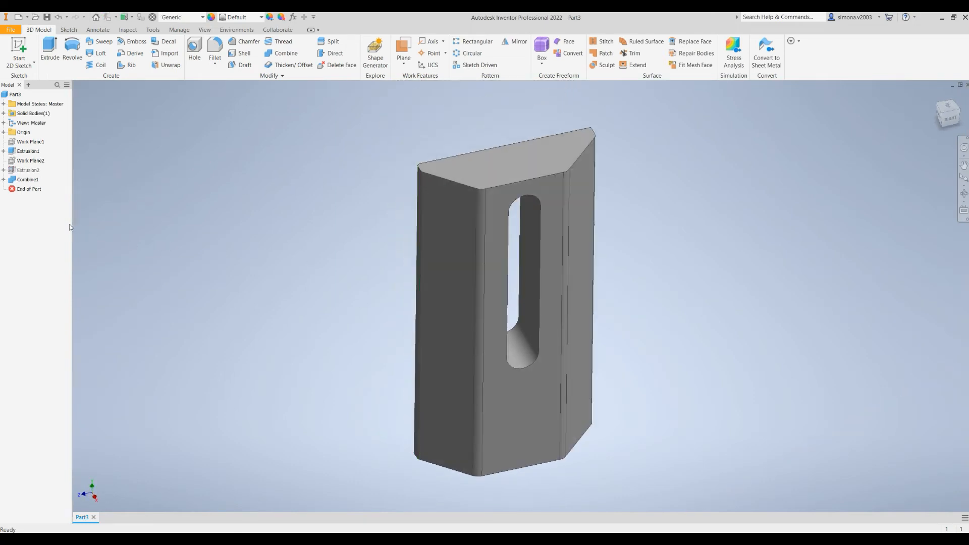
# - Review Part3's rebuilt features in Inventor's model browser, then return to QuickSurface
pyautogui.click(31, 160)
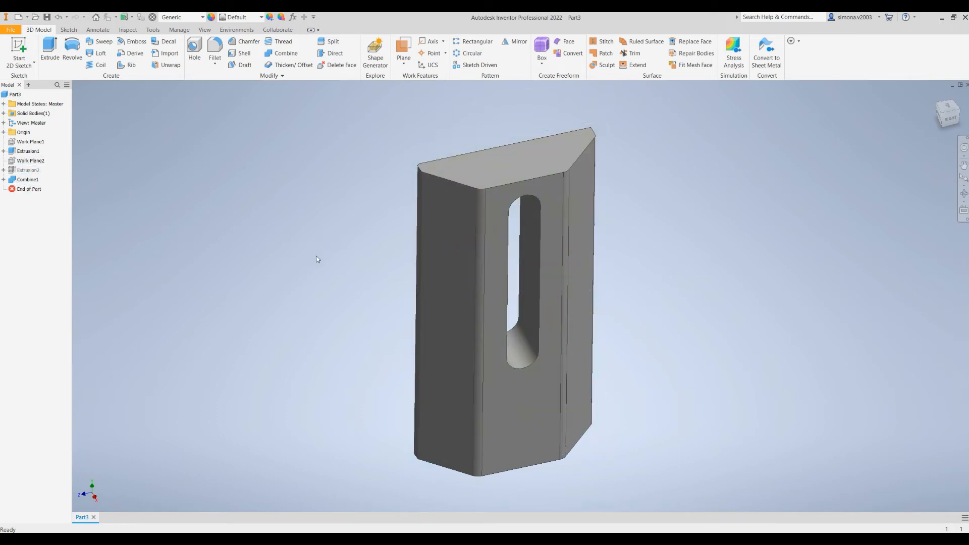
pyautogui.moveTo(269, 366)
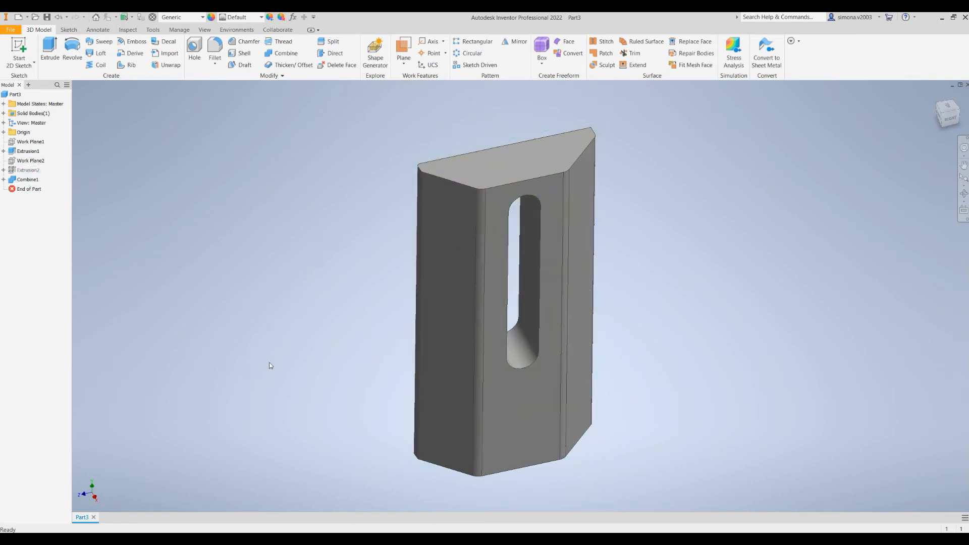
pyautogui.click(604, 49)
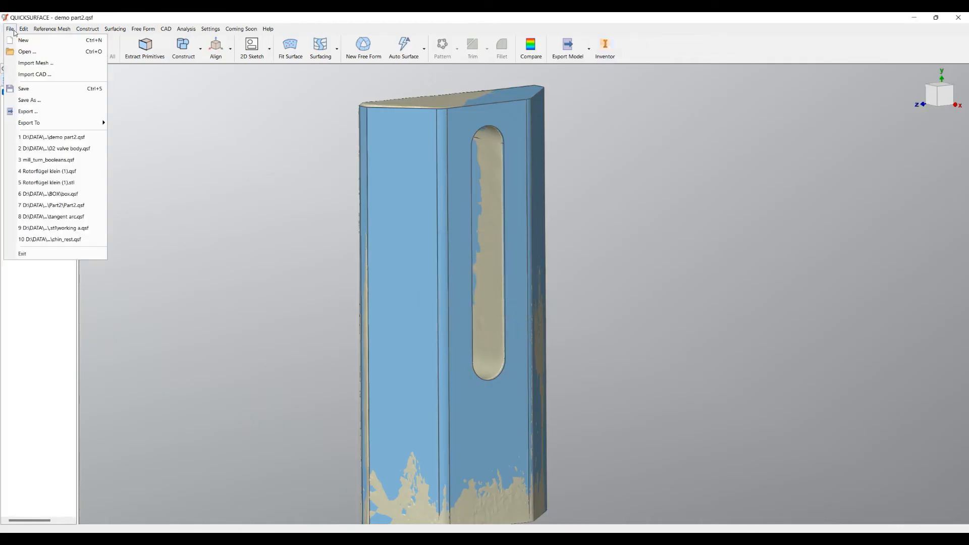
# - Load mill_turn_booleans.qsf from recent files and view the flanged housing from below
pyautogui.click(48, 160)
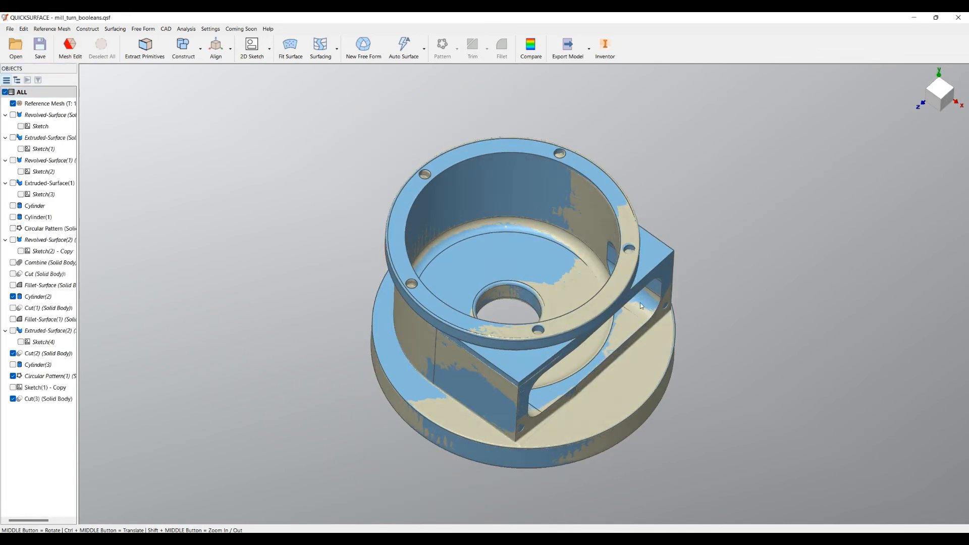
pyautogui.moveTo(641, 305); pyautogui.dragTo(456, 322)
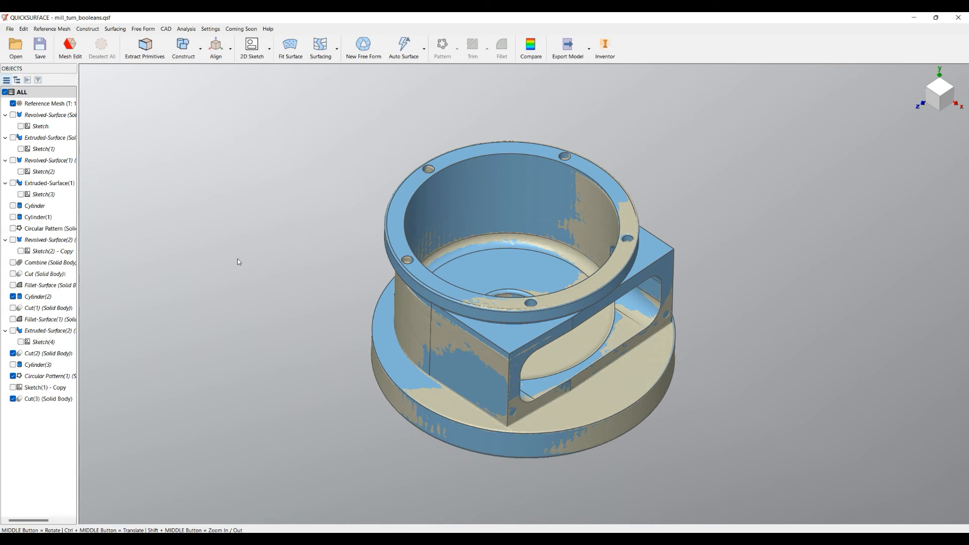
pyautogui.moveTo(411, 210)
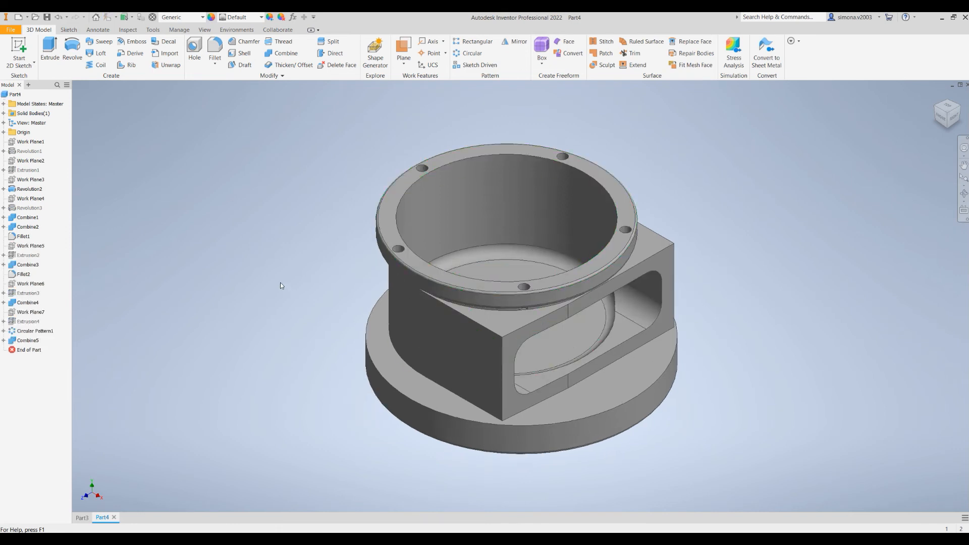
# - Edit Circular Pattern1 in Inventor to check the housing's hole pattern, then close it
pyautogui.rightClick(34, 331)
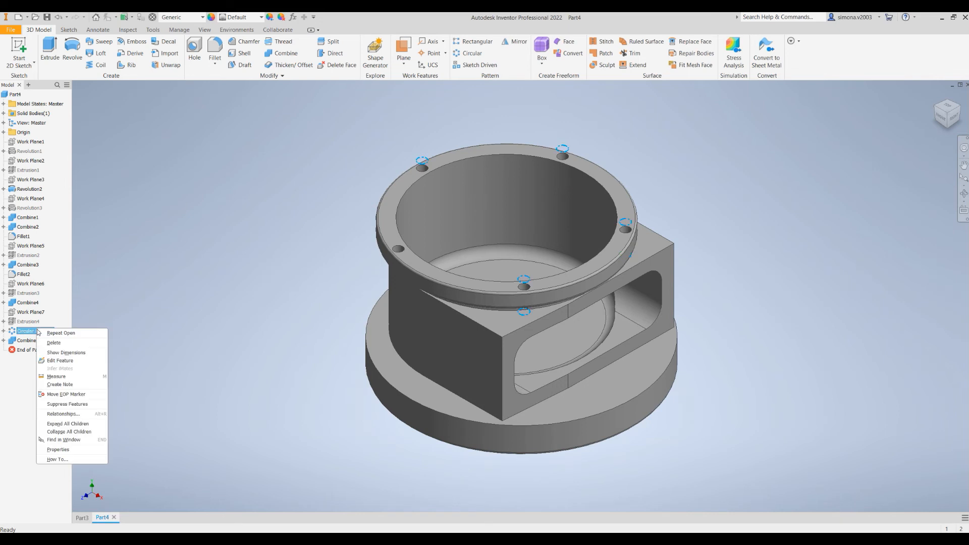
pyautogui.click(59, 360)
pyautogui.write('8')
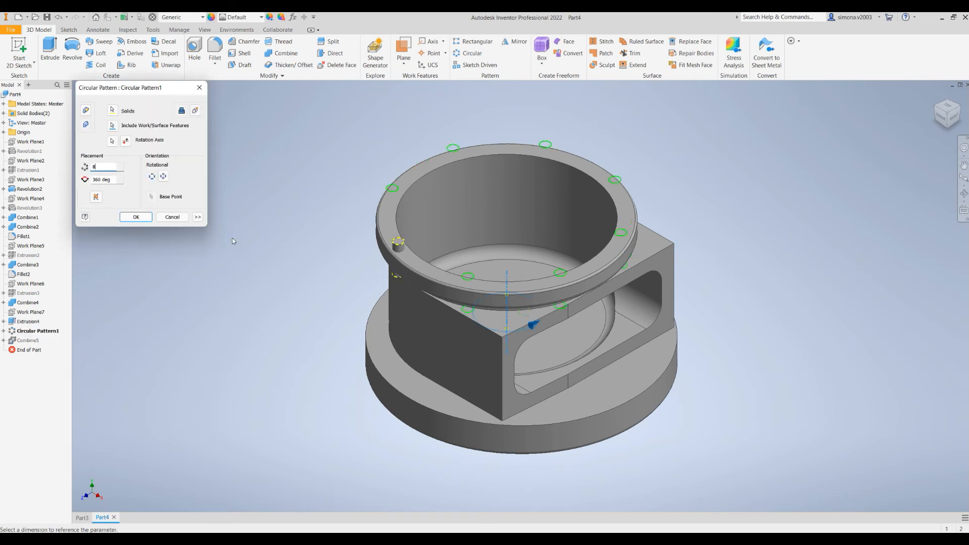
pyautogui.click(136, 217)
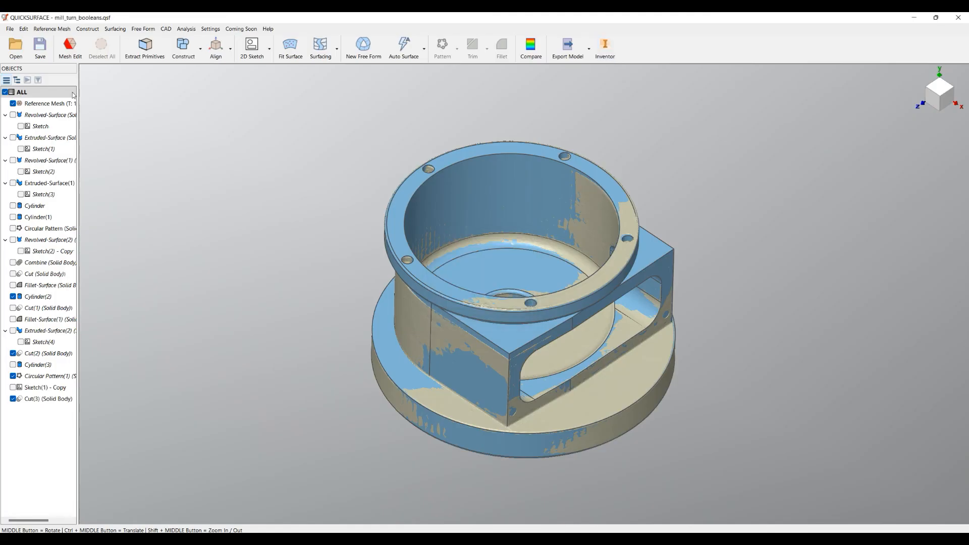
# - Load 02 valve body.qsf from recent files and transfer it to Autodesk Inventor
pyautogui.click(9, 29)
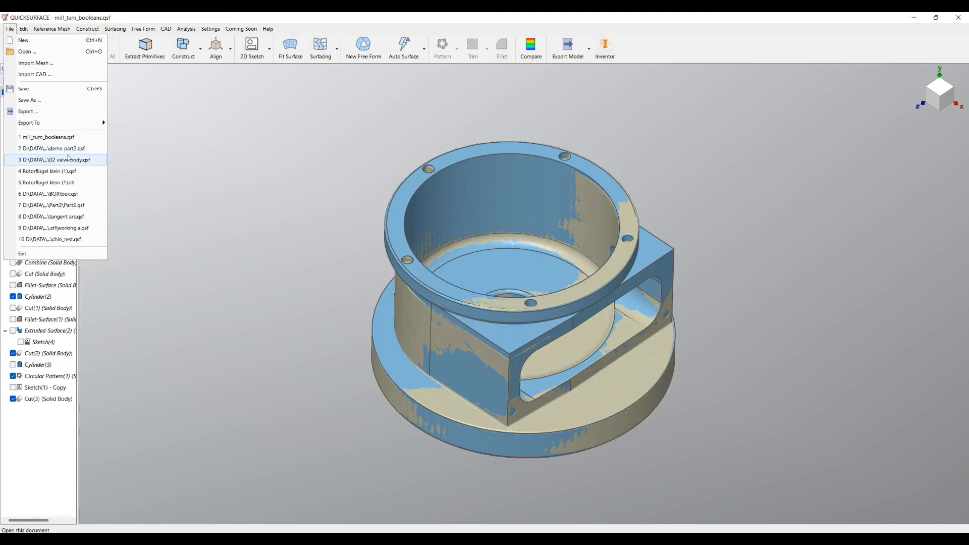
pyautogui.click(56, 159)
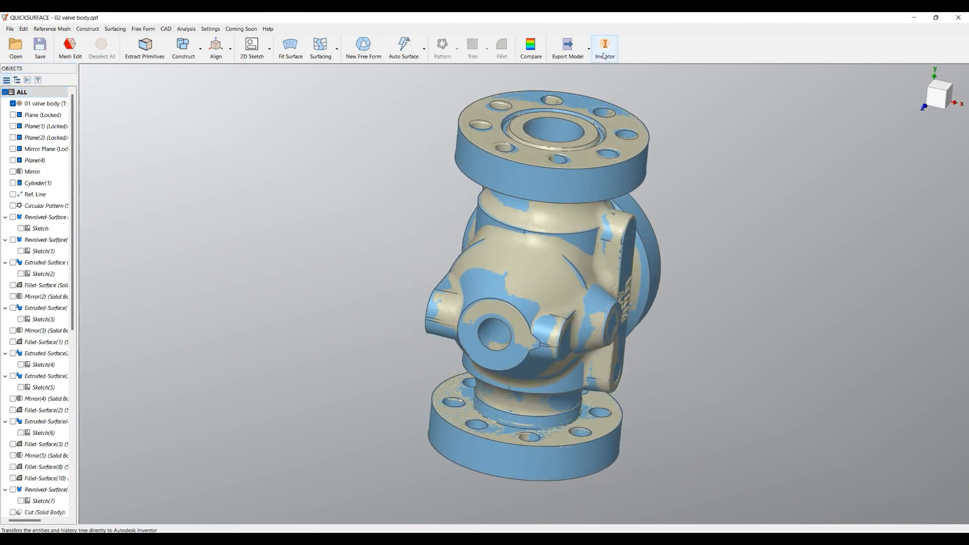
pyautogui.click(604, 47)
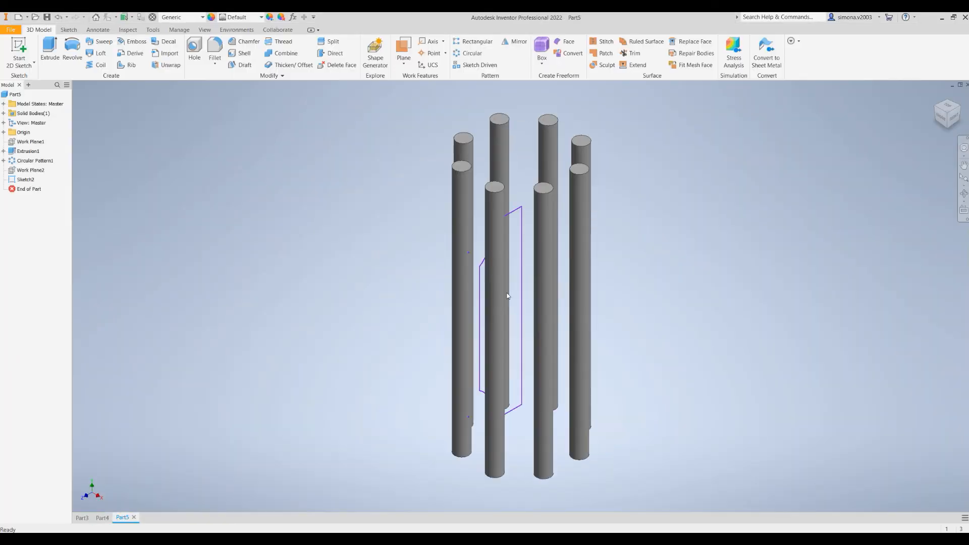